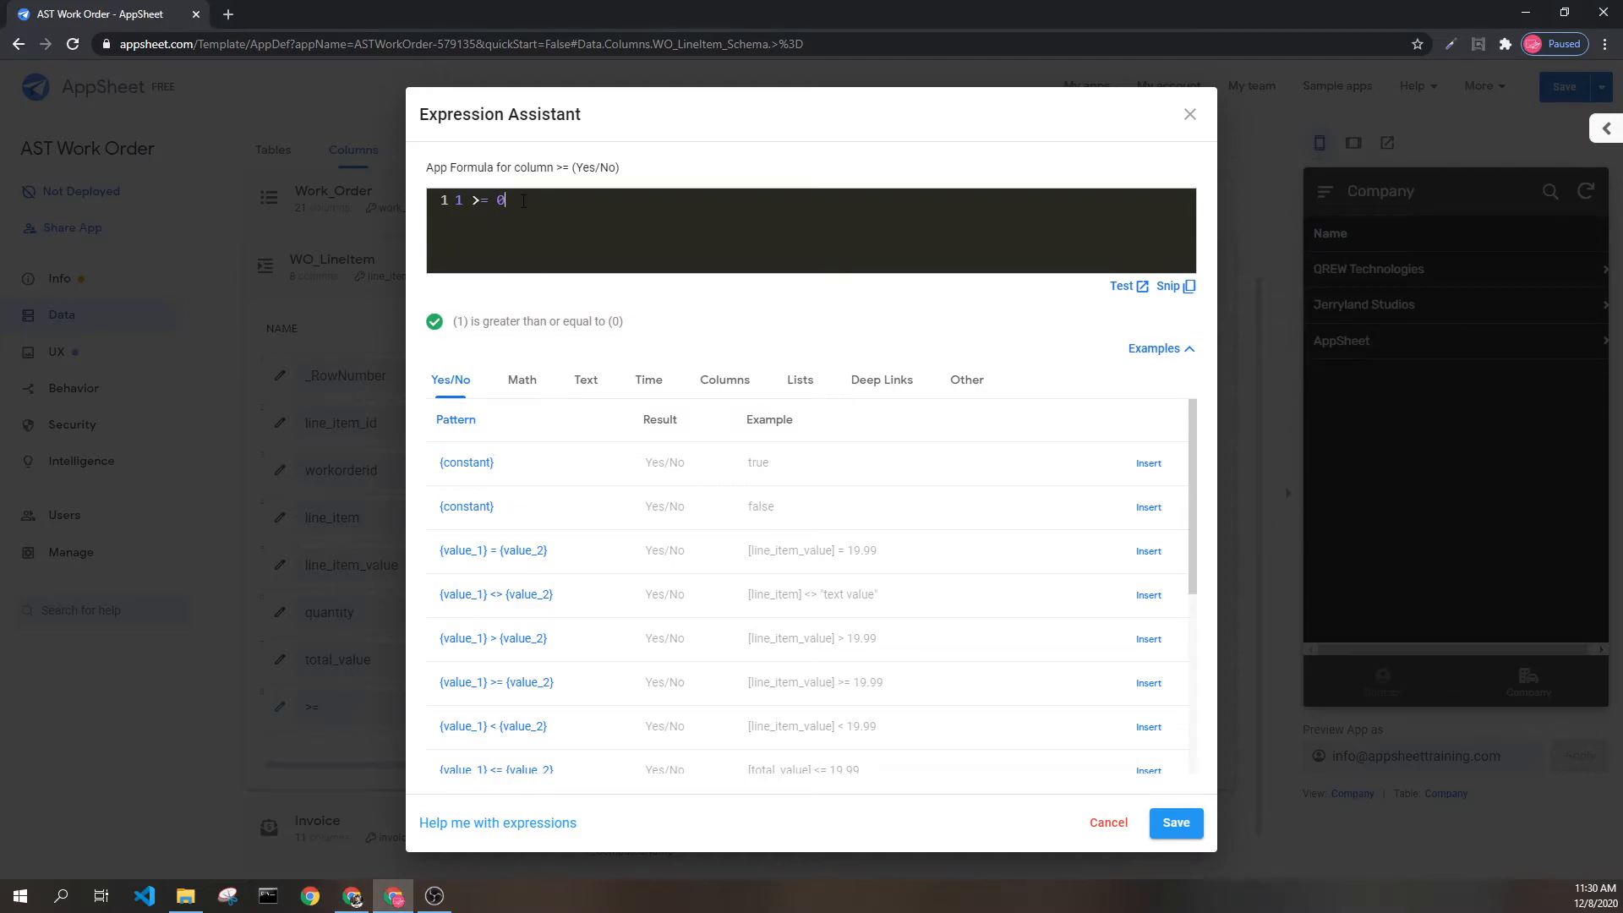
mouse_move(507, 353)
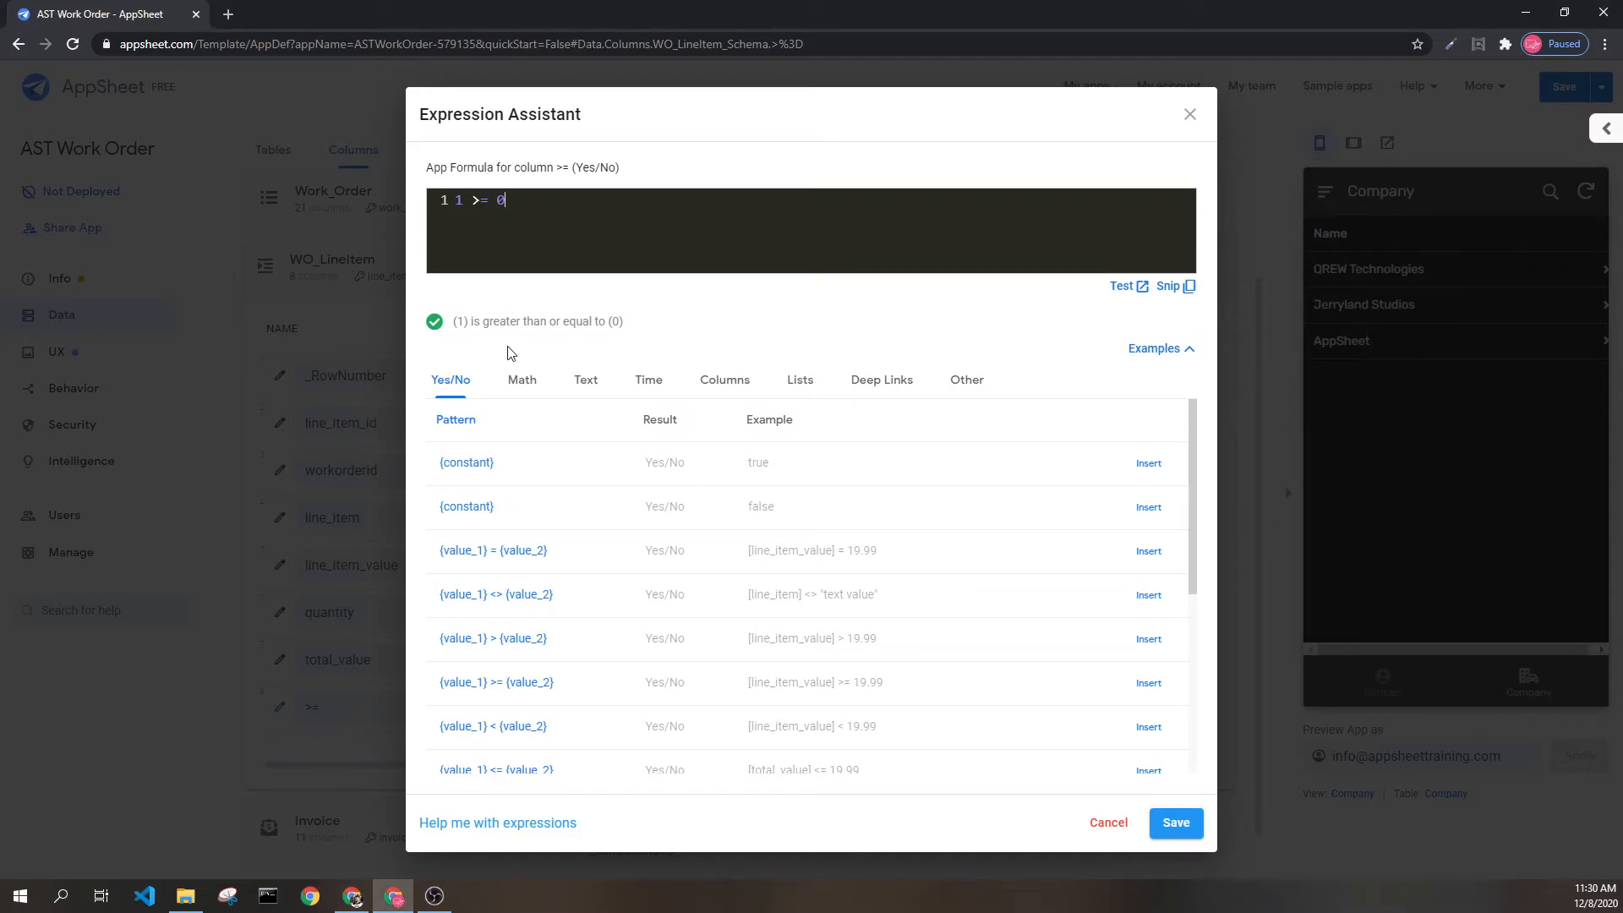
text(1)
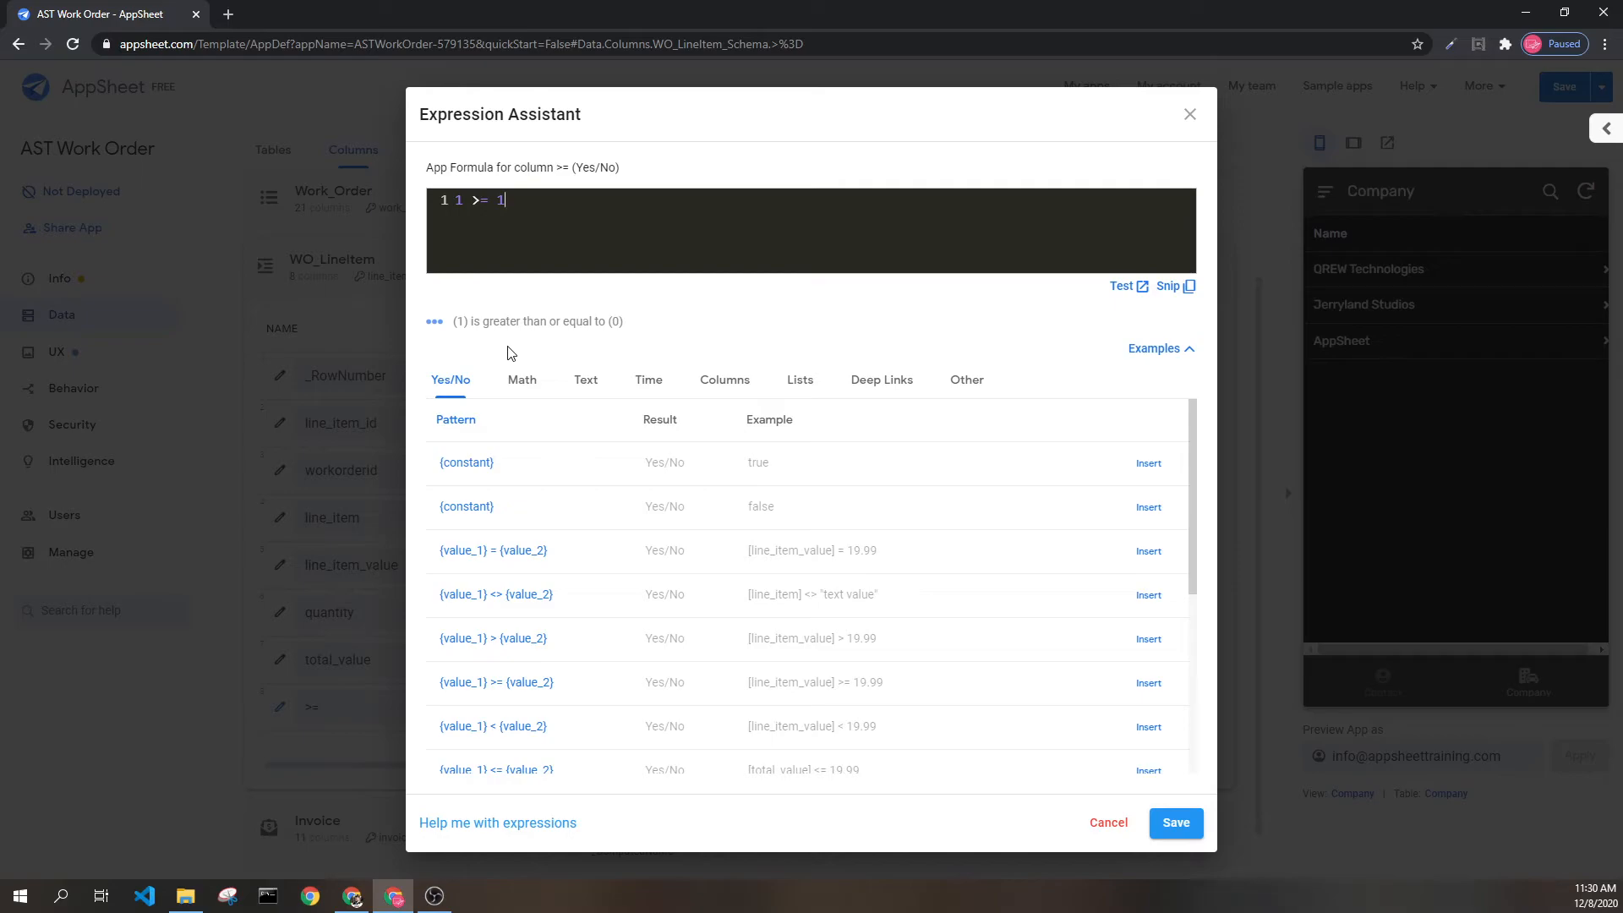
text(2)
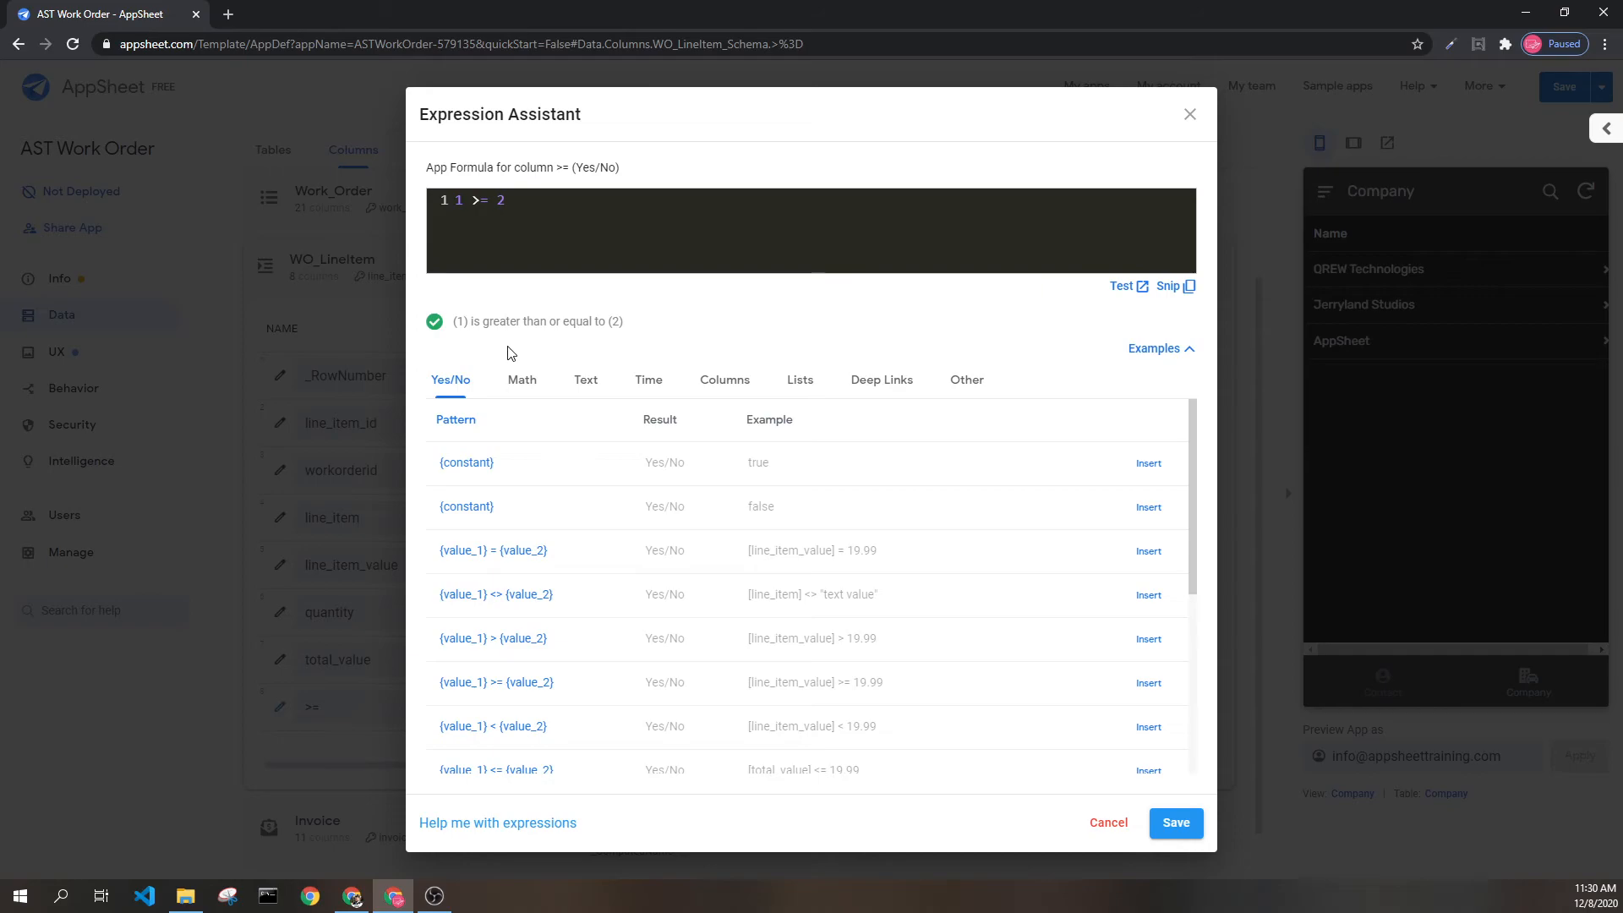
mouse_move(466, 168)
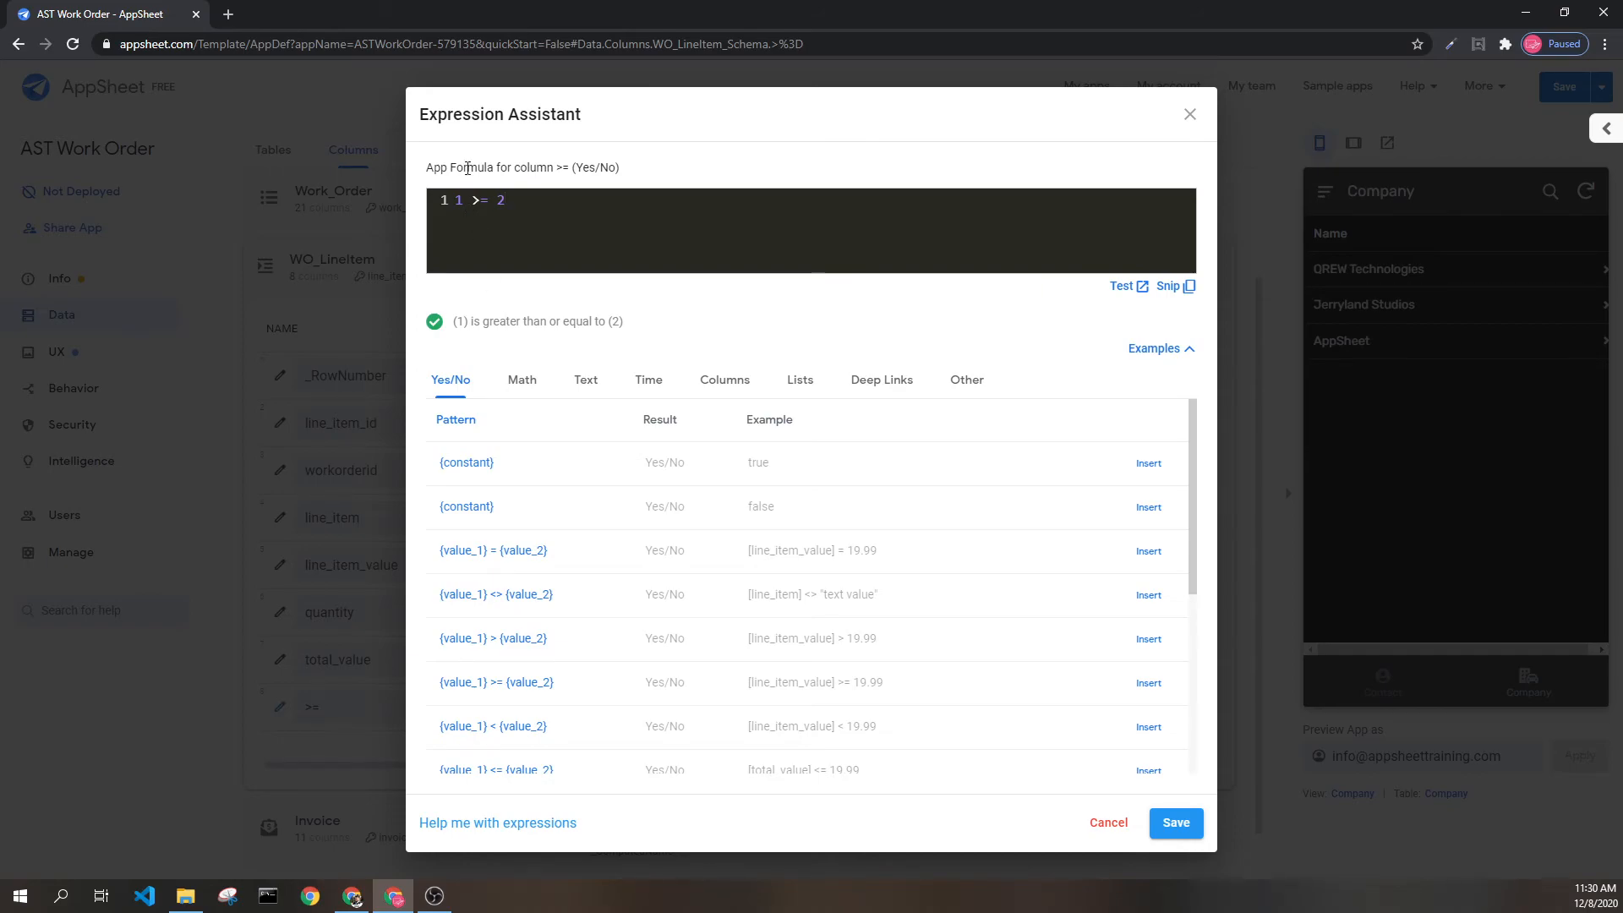
mouse_move(478, 194)
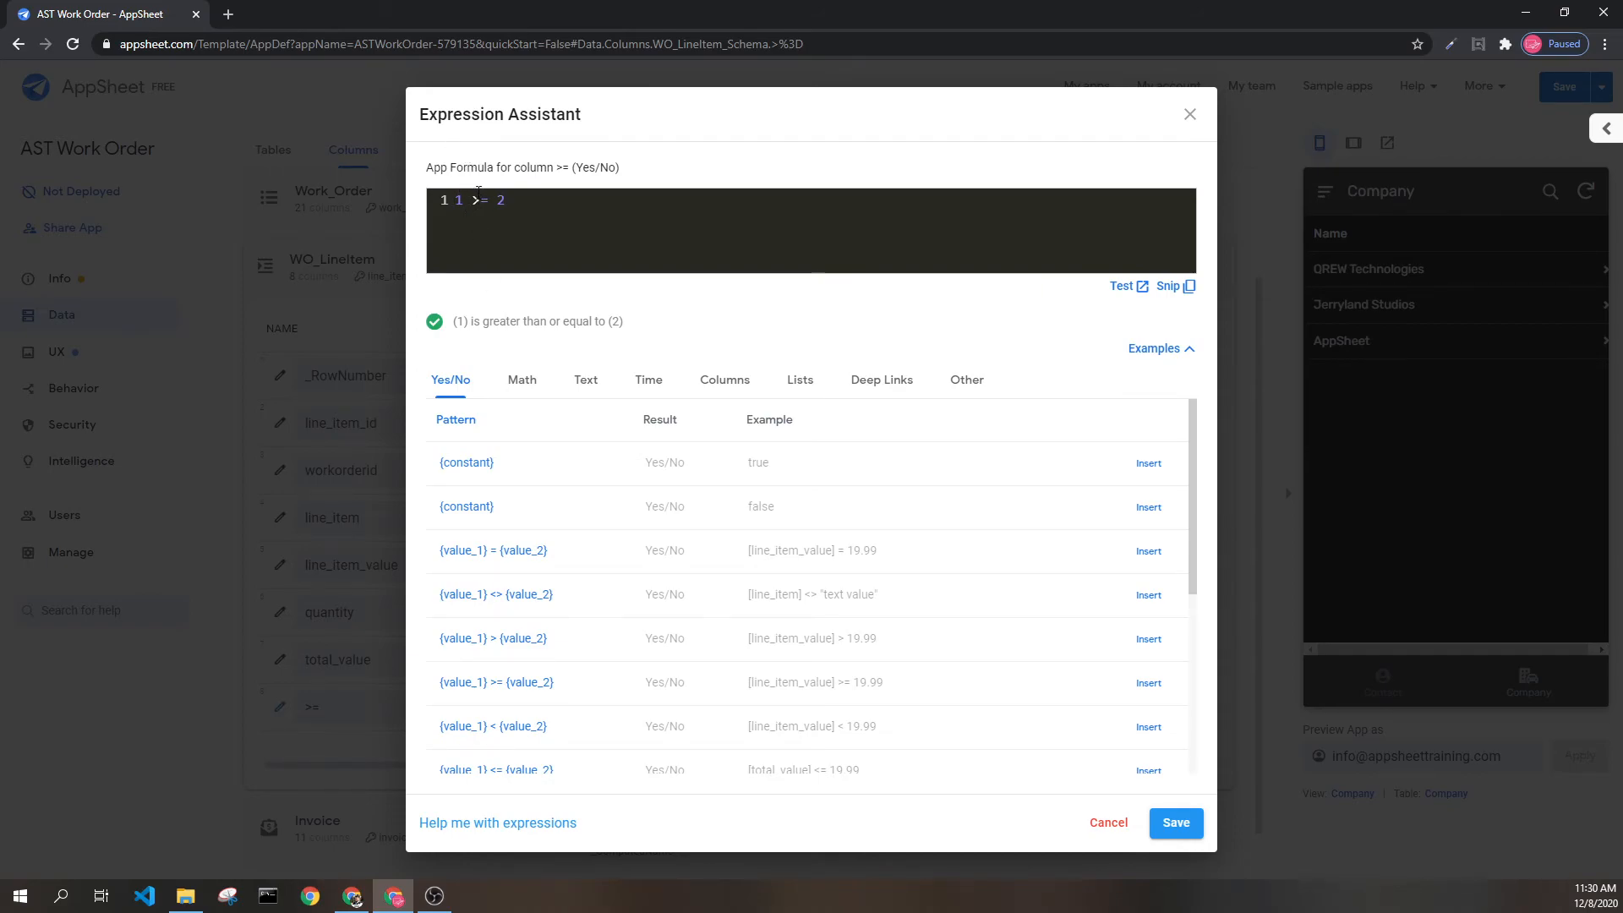